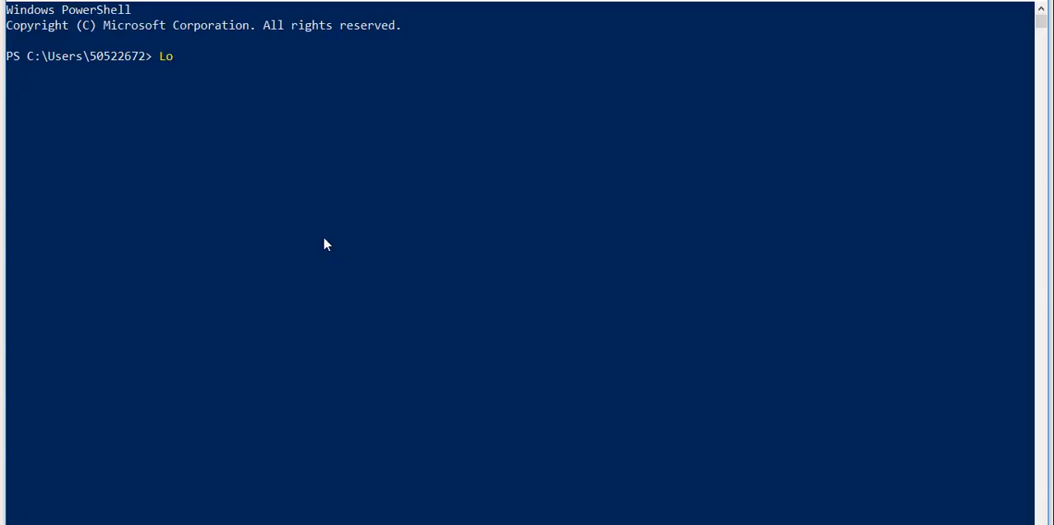
Run Login-AzureRMAccount to bring up the Microsoft Azure sign-in window.
text(gin-AzureRMAcco)
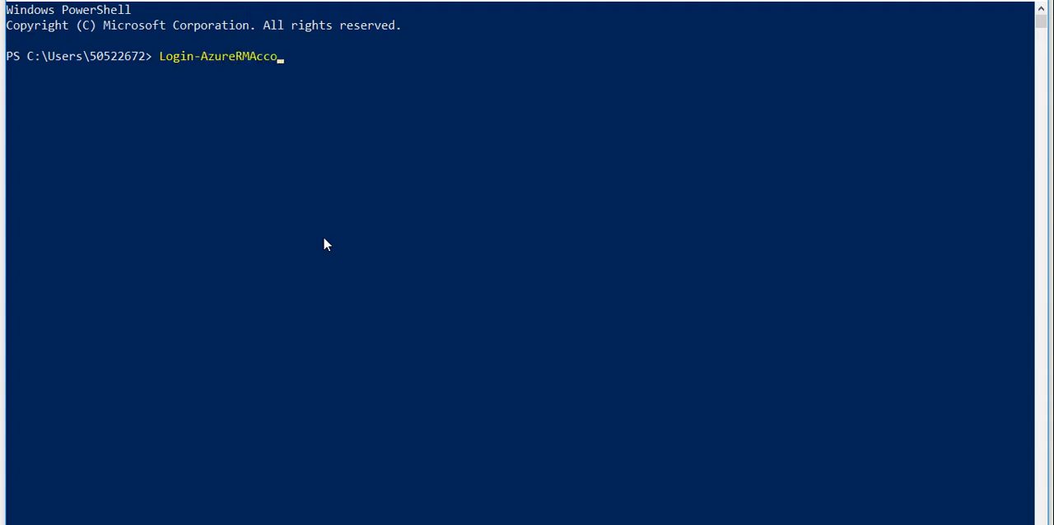
text(unt)
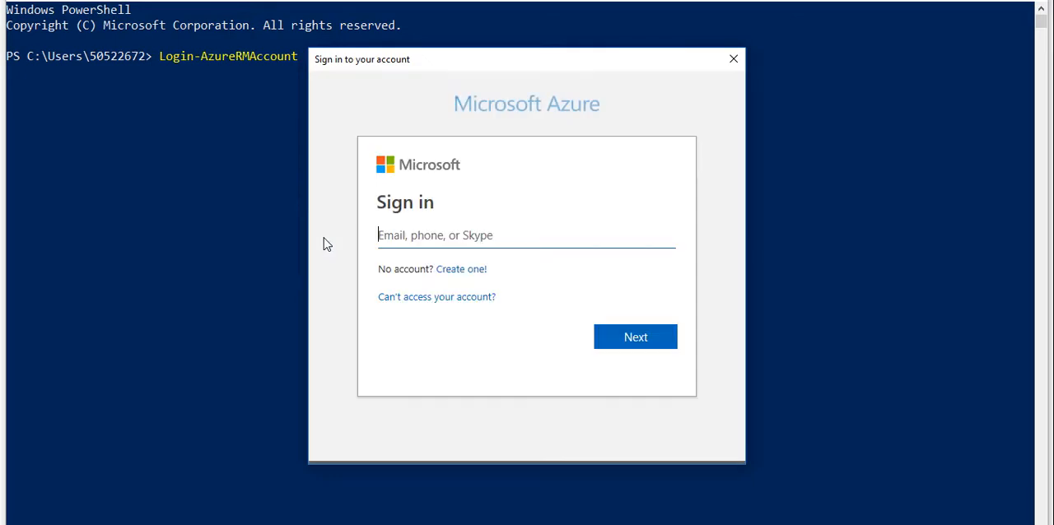
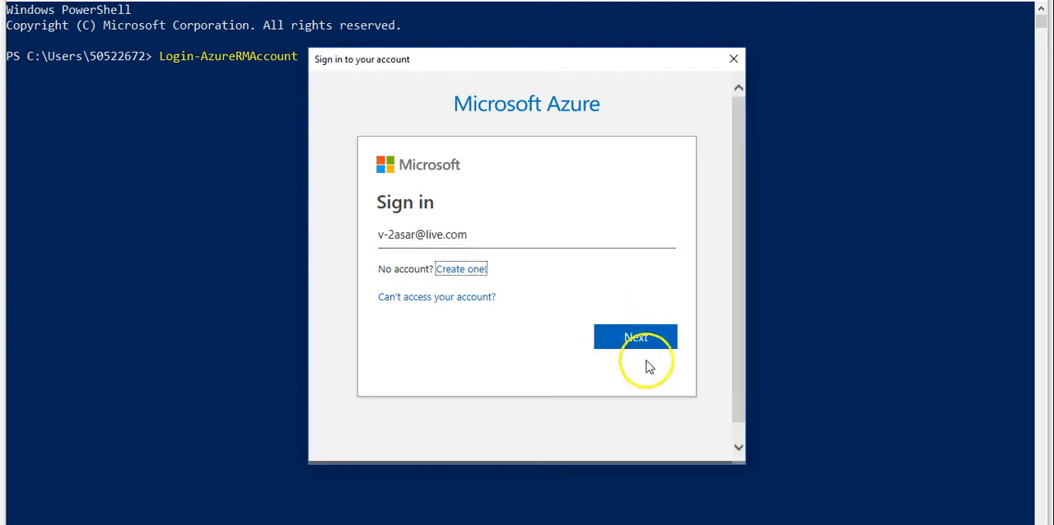
Sign in with the live.com account email and password, revealing the Pay-As-You-Go subscription details.
click(636, 336)
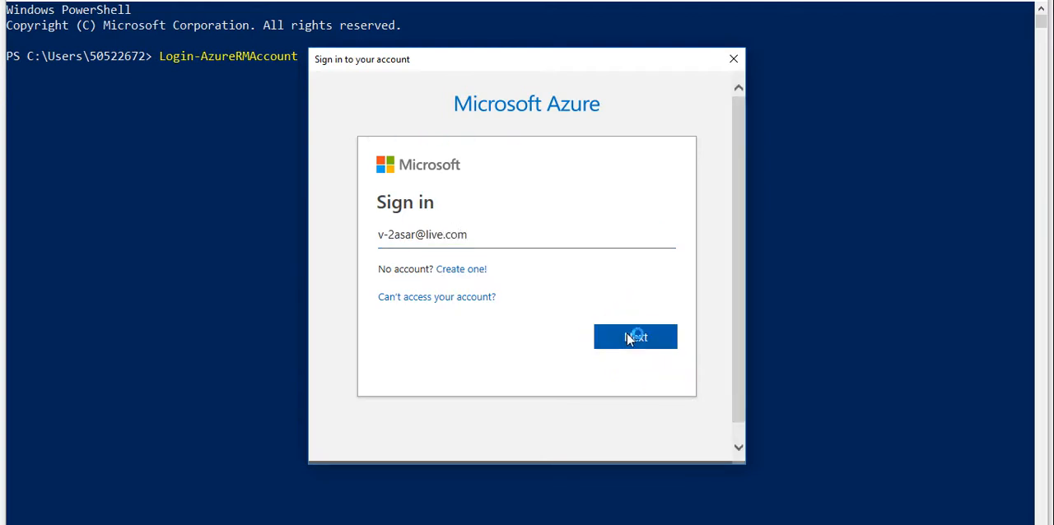
click(635, 336)
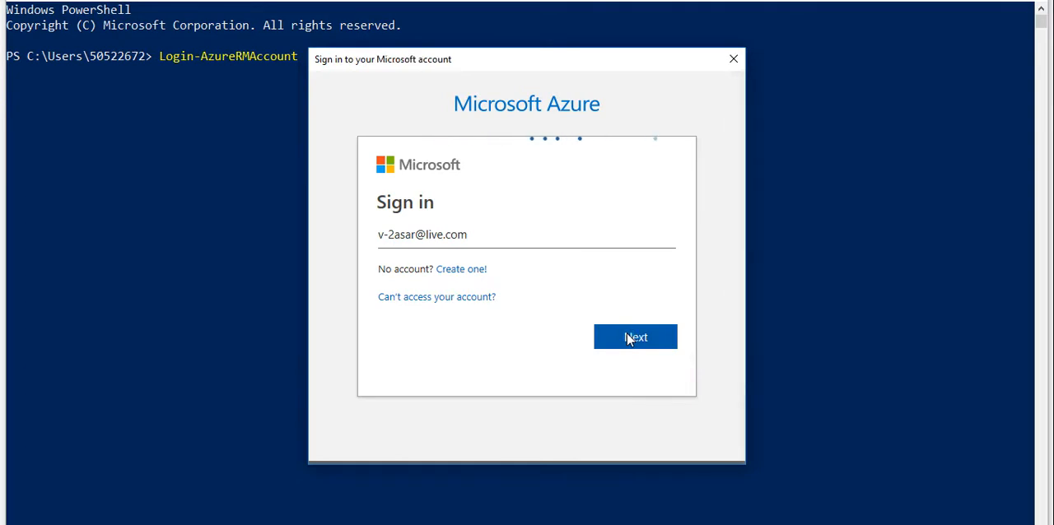
click(635, 336)
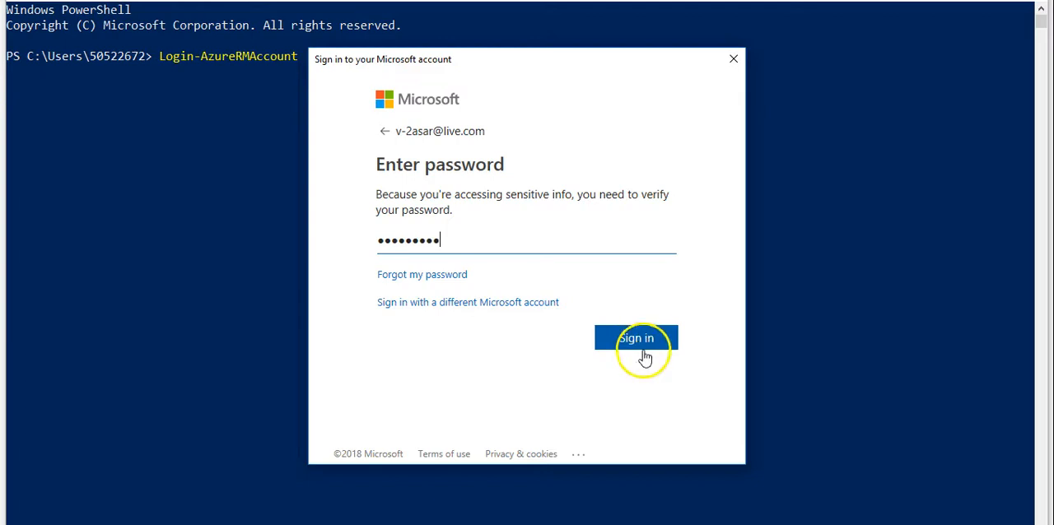
click(636, 339)
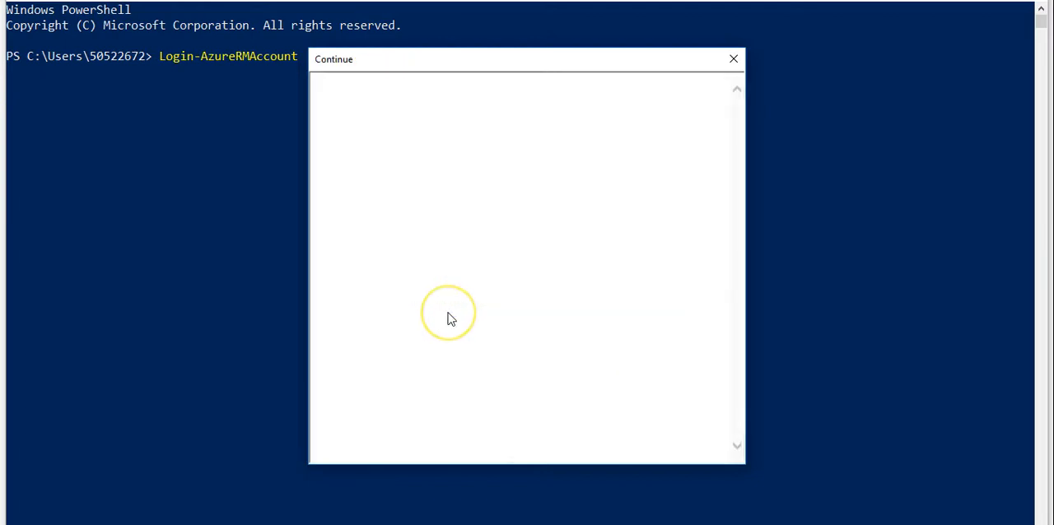
click(731, 59)
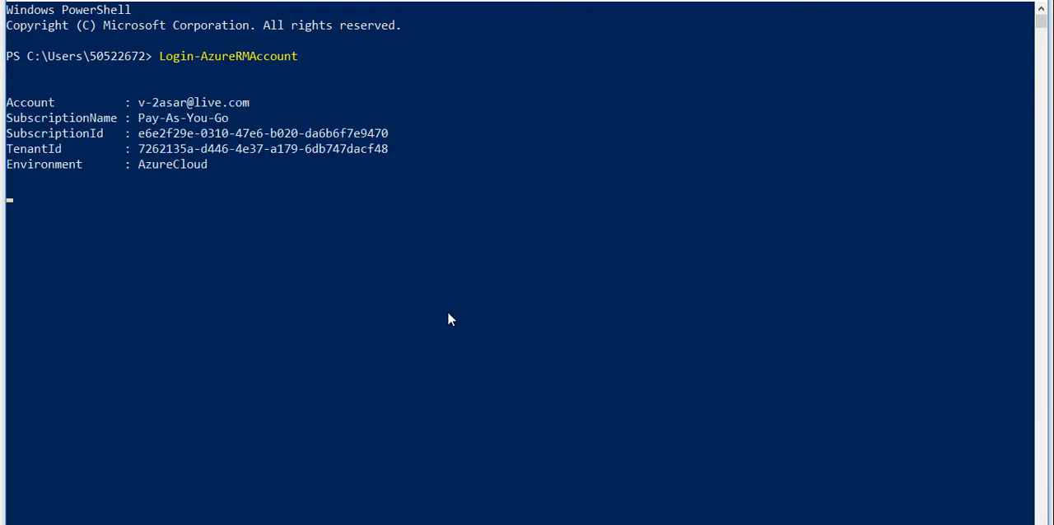
Run Get-AzureRMVM to list both centralindia VMs with sizes and provisioning state.
text(G)
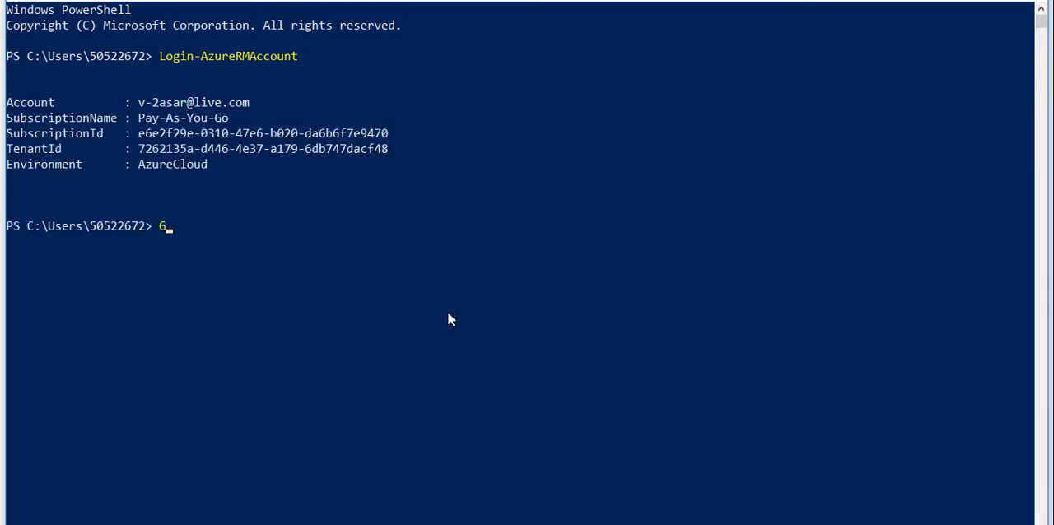
text(et-)
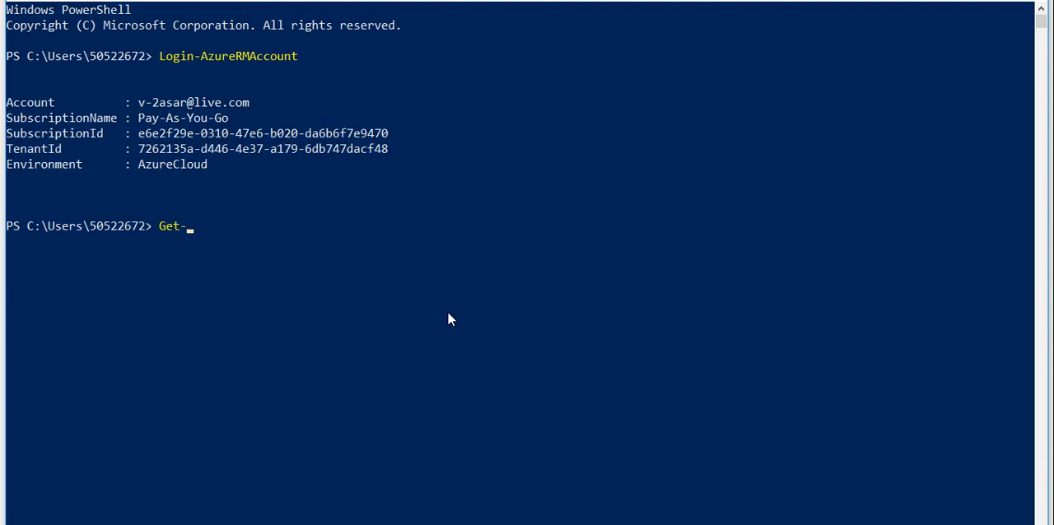
text(AzureRM)
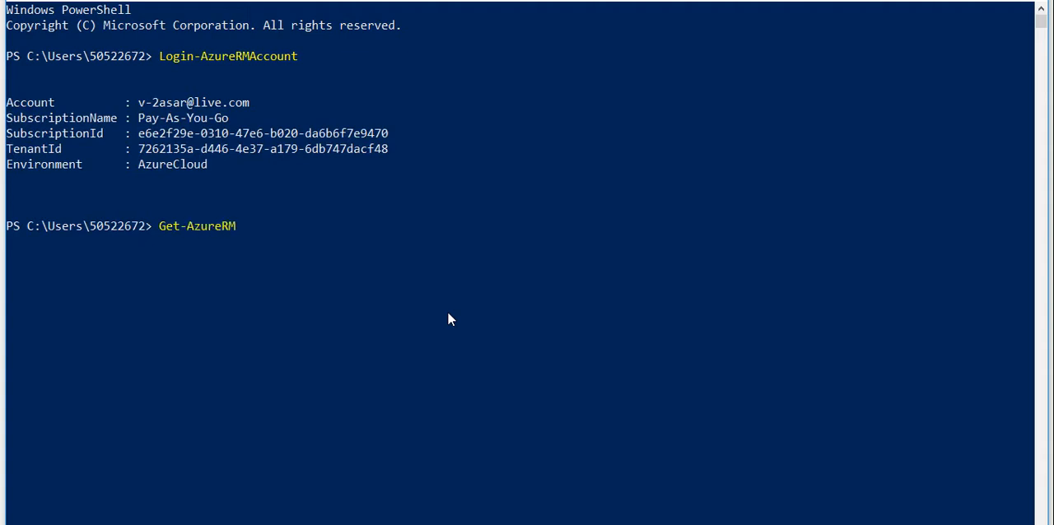
text(VM)
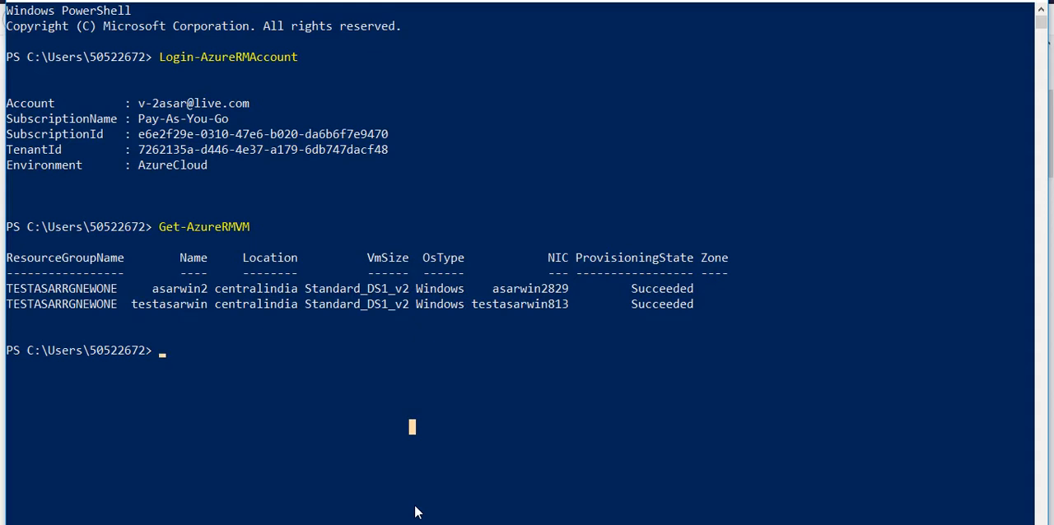
Enter Get-AzureRMVM at the new prompt without running it yet.
text(Get-AzureRMVM)
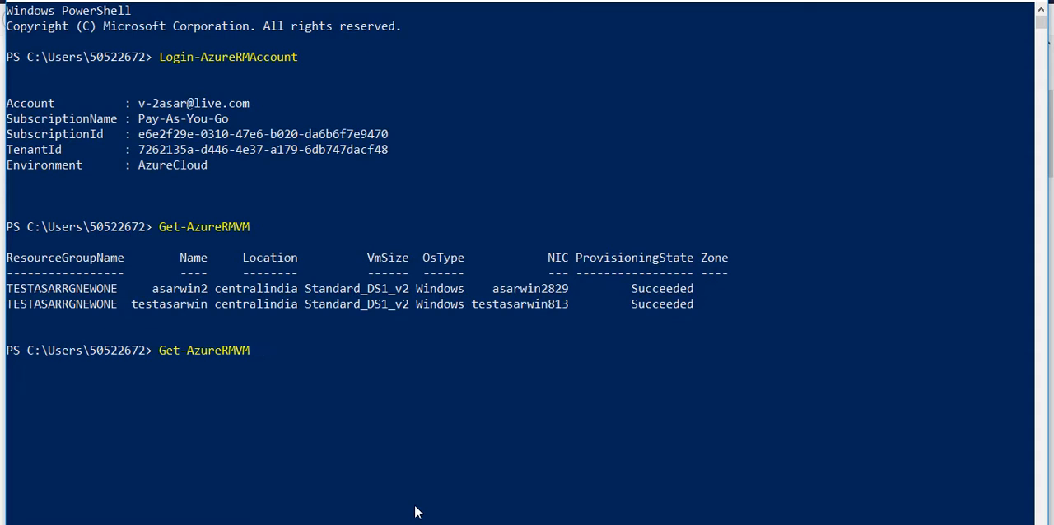
Pipe the VM list into Format-Table Name,Location,ResourceGroupName -AutoSize.
text(|)
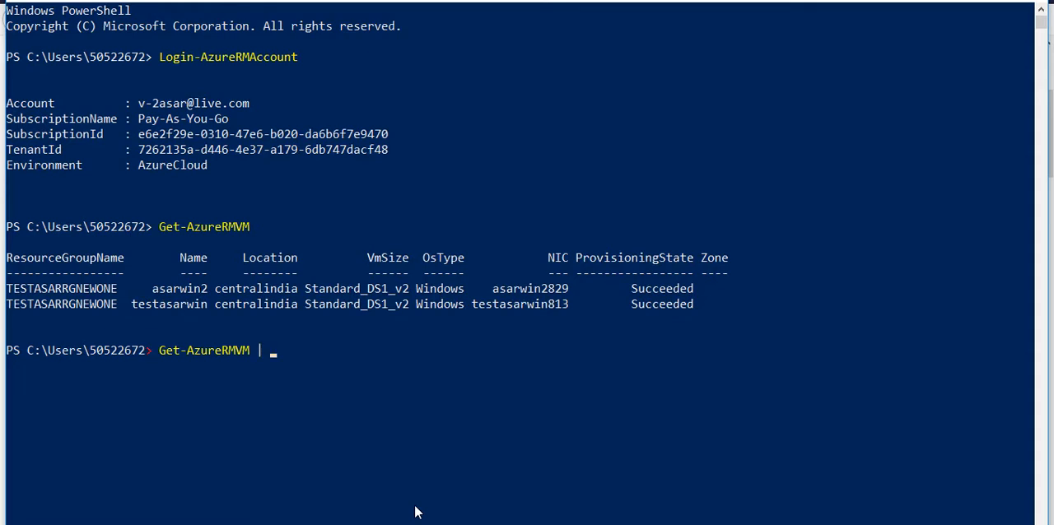
text(Format)
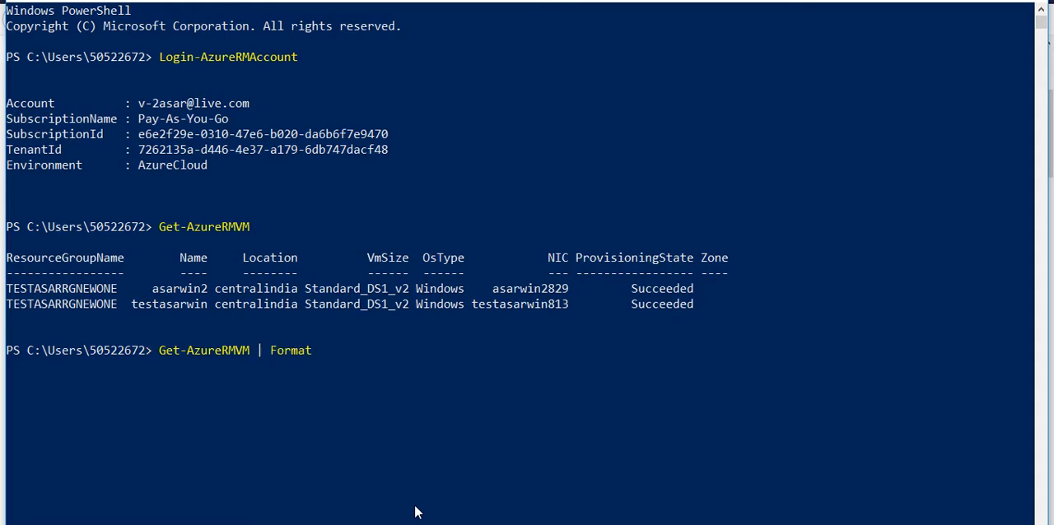
text(-Tab)
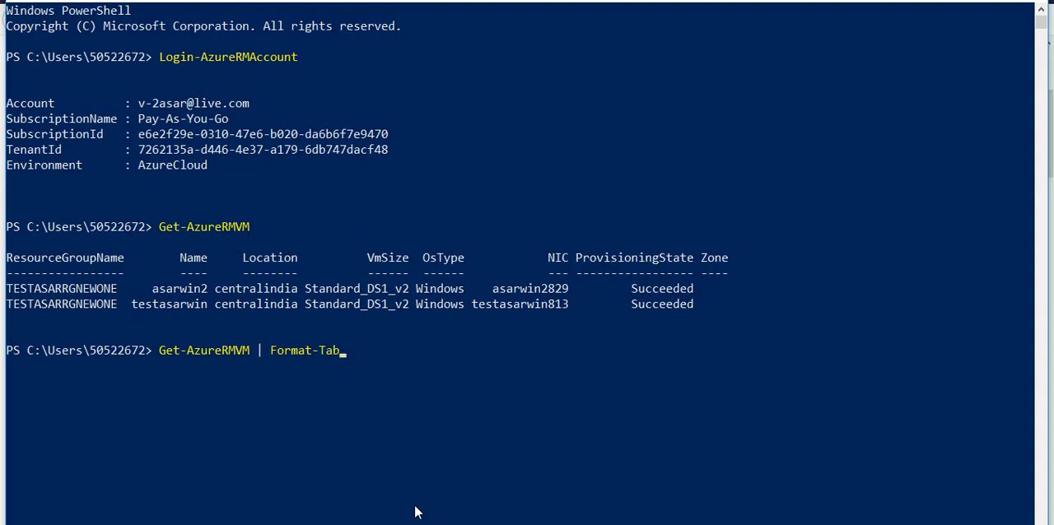
text(le)
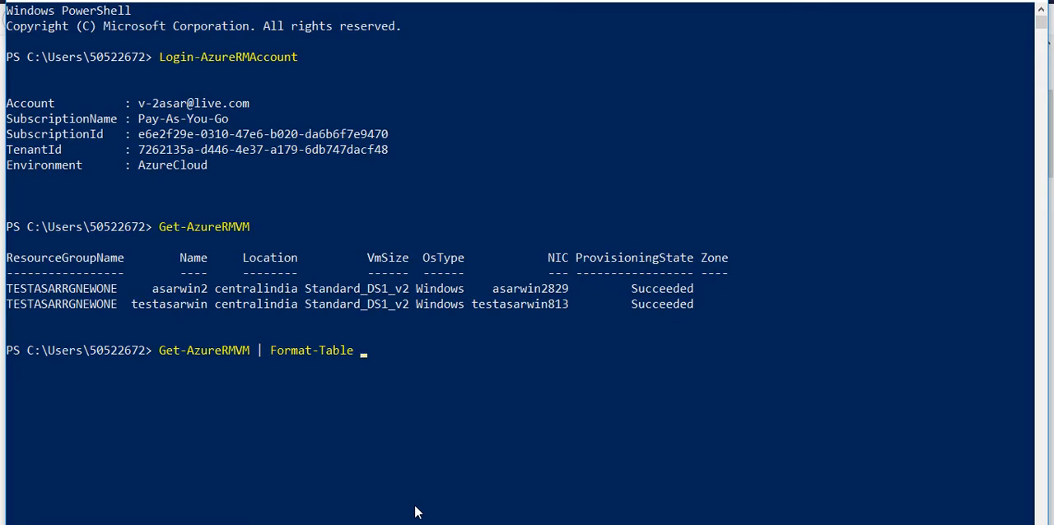
text(Name)
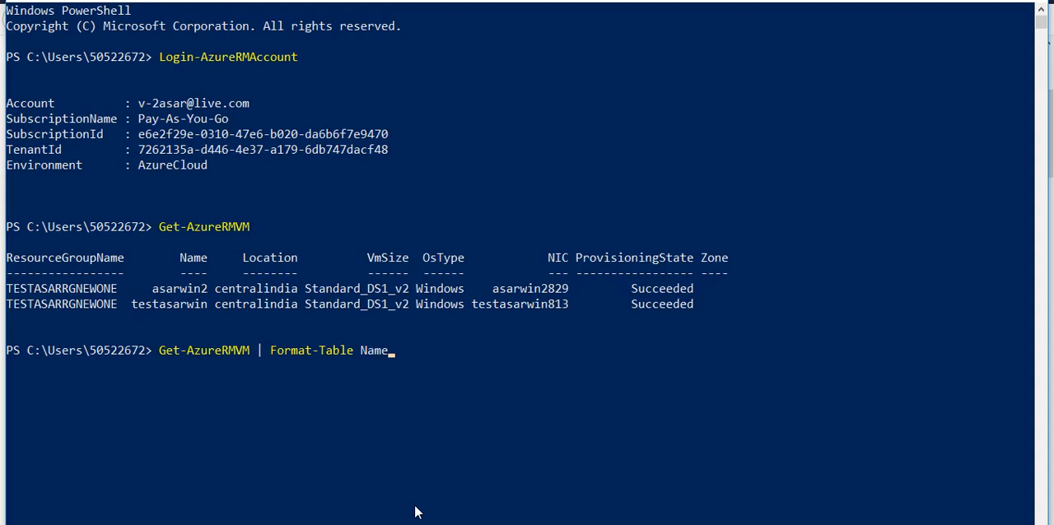
text(,Location)
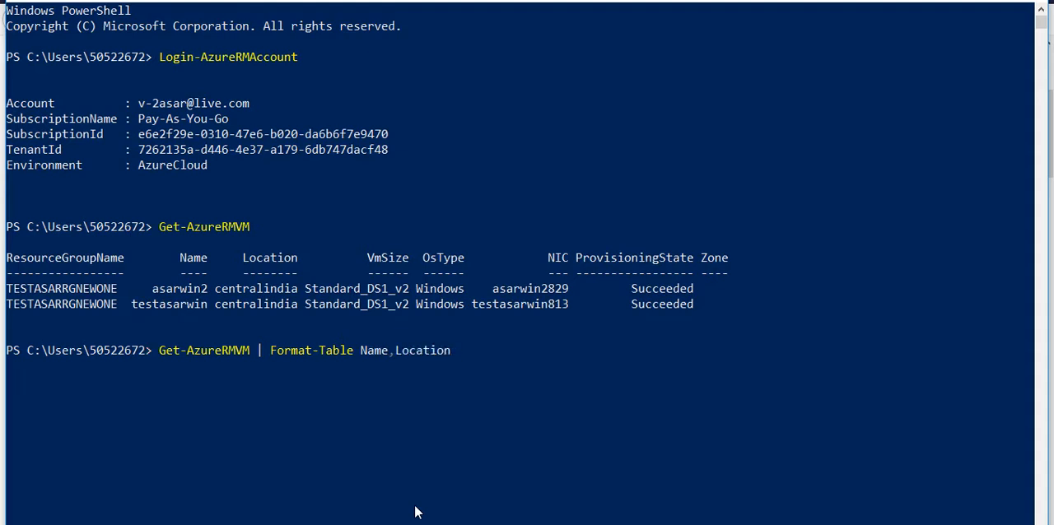
text(,ResourceGroupName)
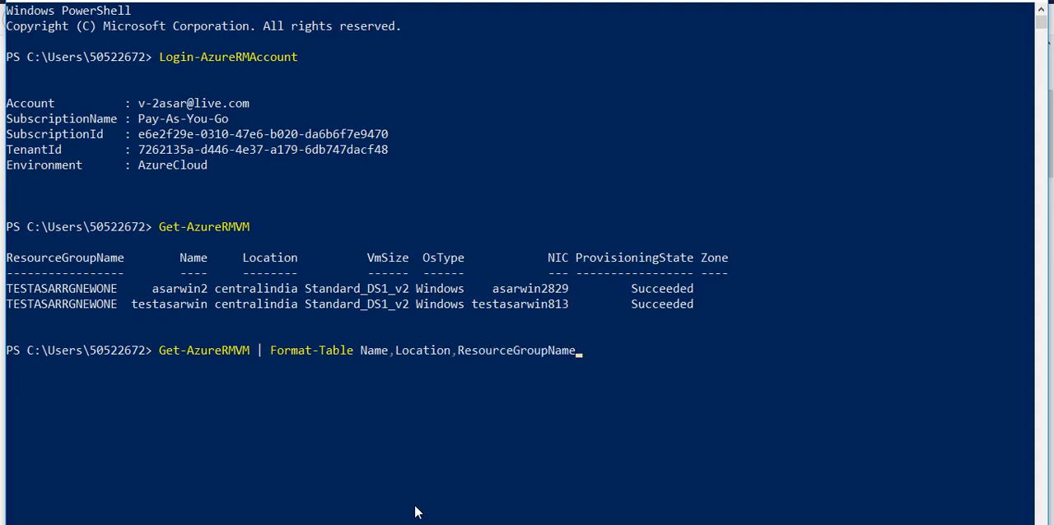
text(-)
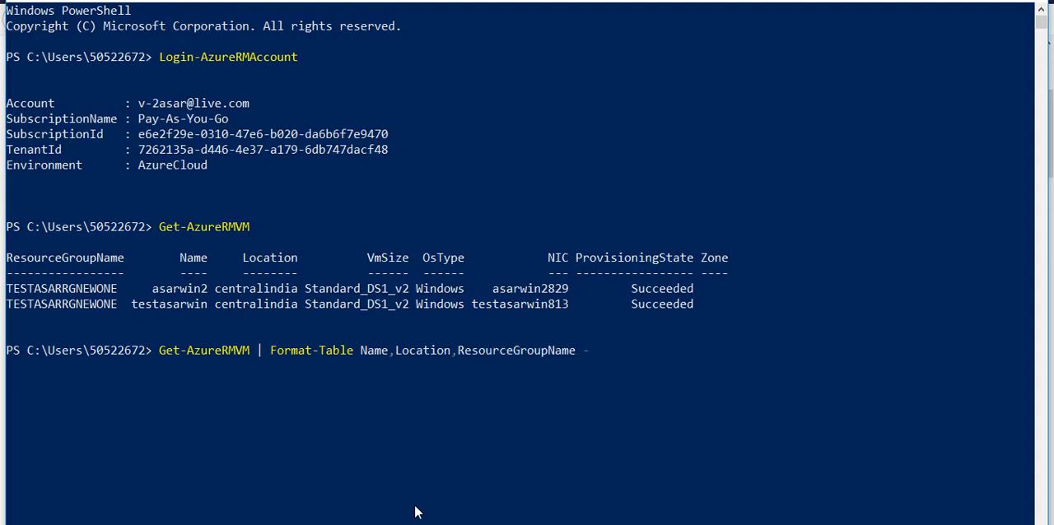
text(AutoSize)
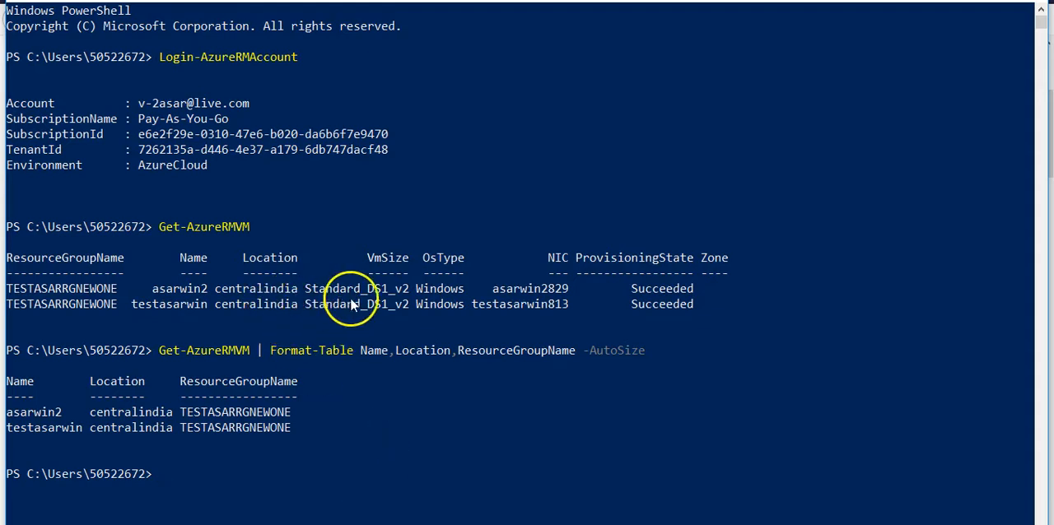
mouse_move(389, 308)
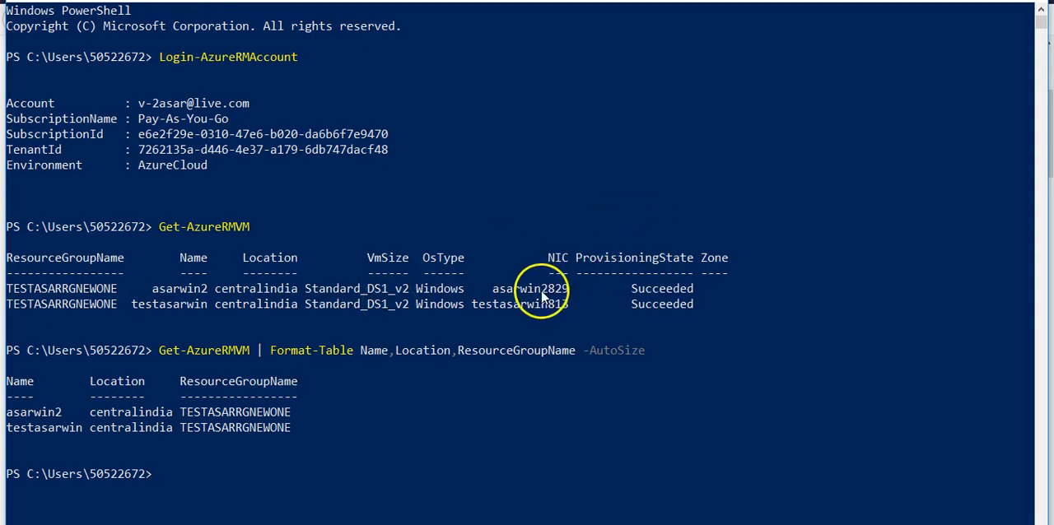
mouse_move(634, 270)
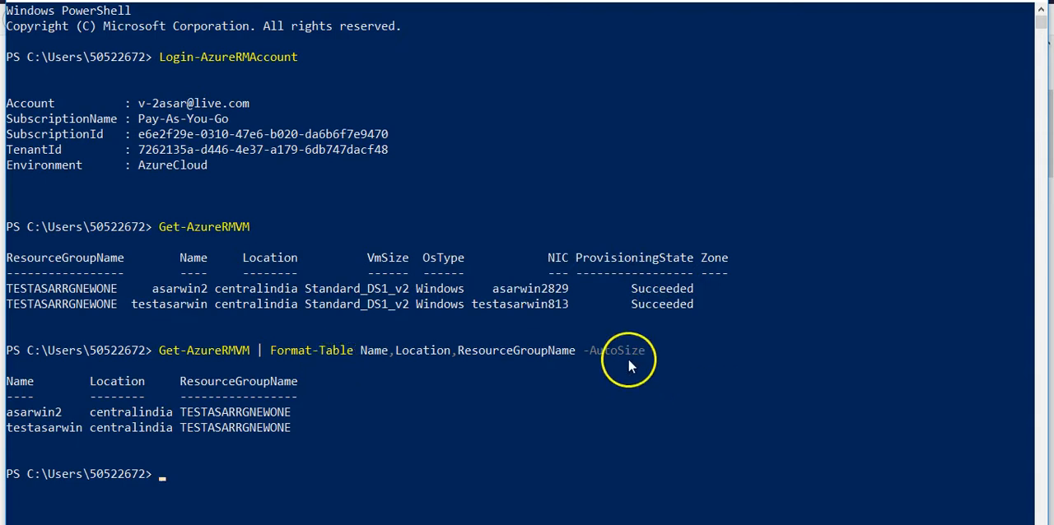
mouse_move(629, 365)
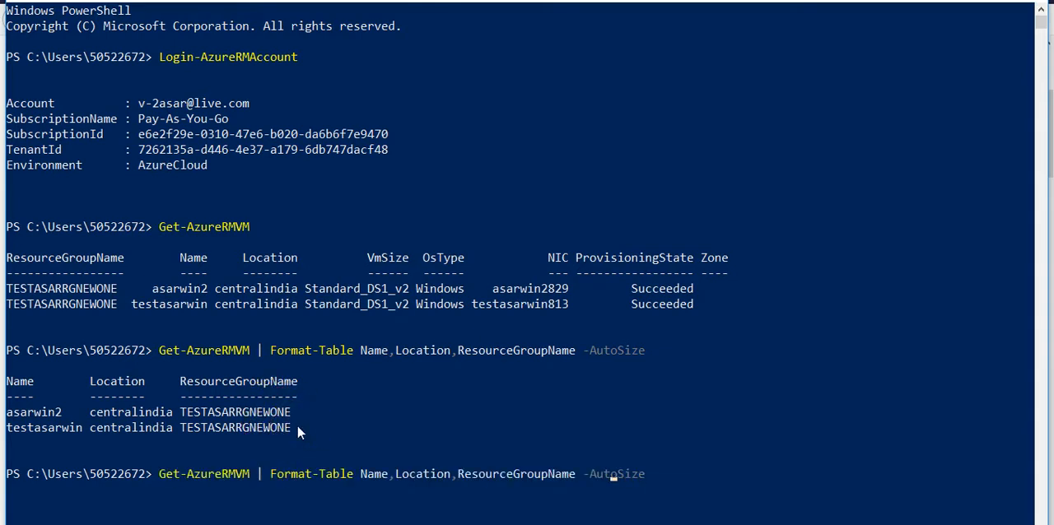
Run the three-column table, then recall the command and add a comma to extend the property list.
text(,)
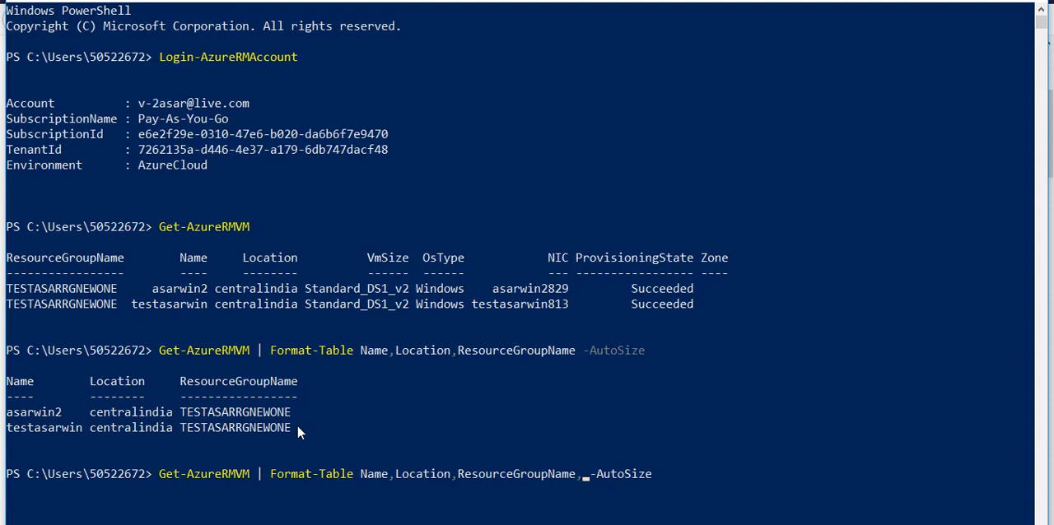
Extend the Format-Table columns with ProvisioningState and Zones, then clear the console.
text(ProvisioningState,)
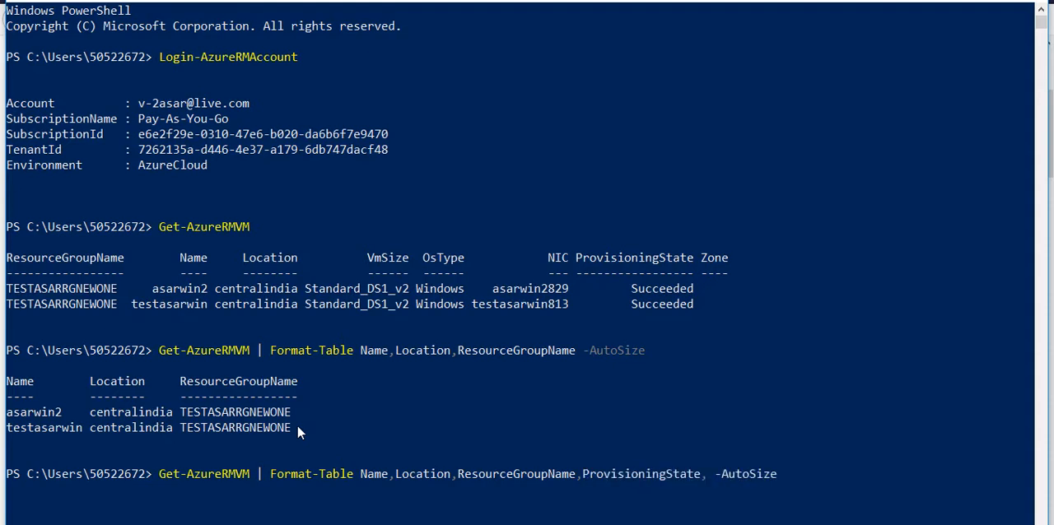
text(Zones)
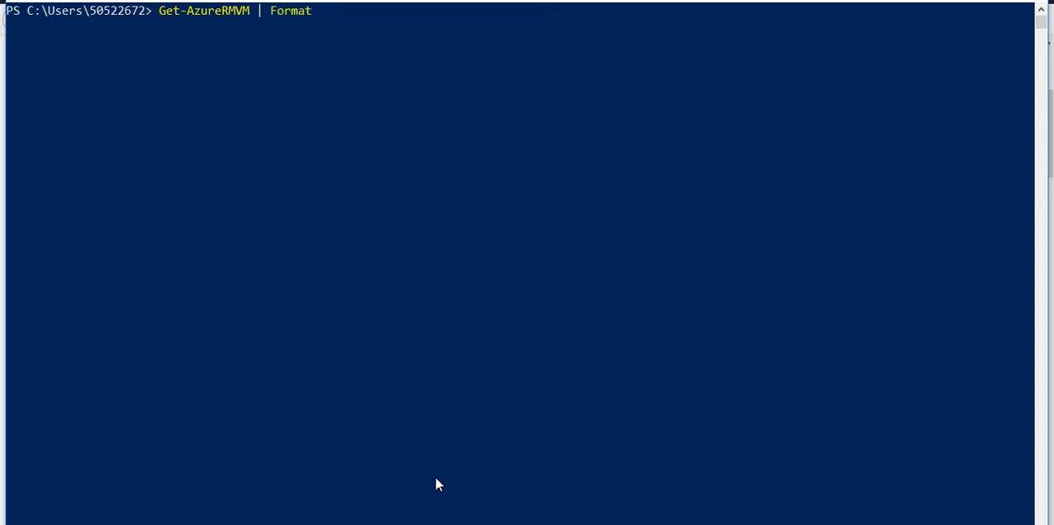
Show both VMs' Name, Location and ResourceGroupName via Format-List, then begin another Get-Azure command.
text(-List)
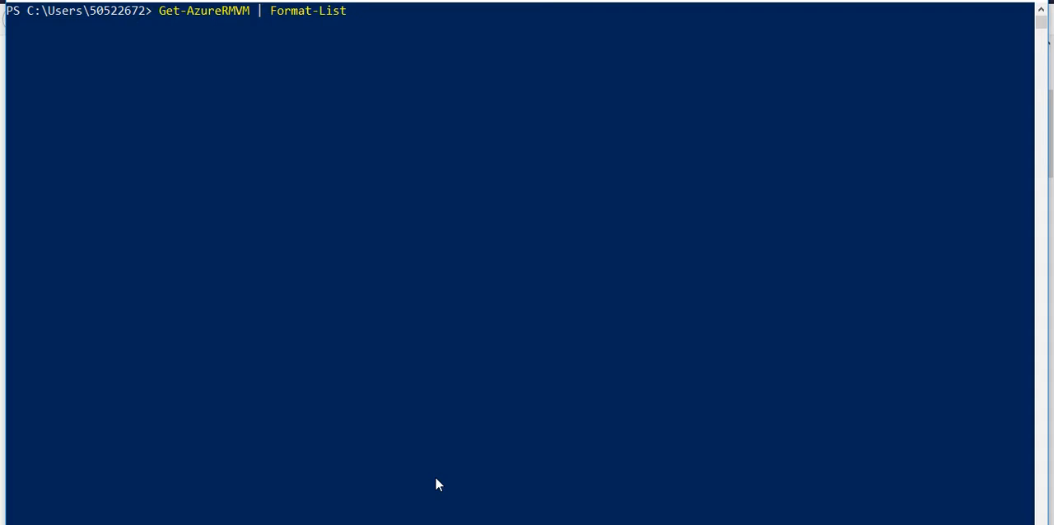
text(Name)
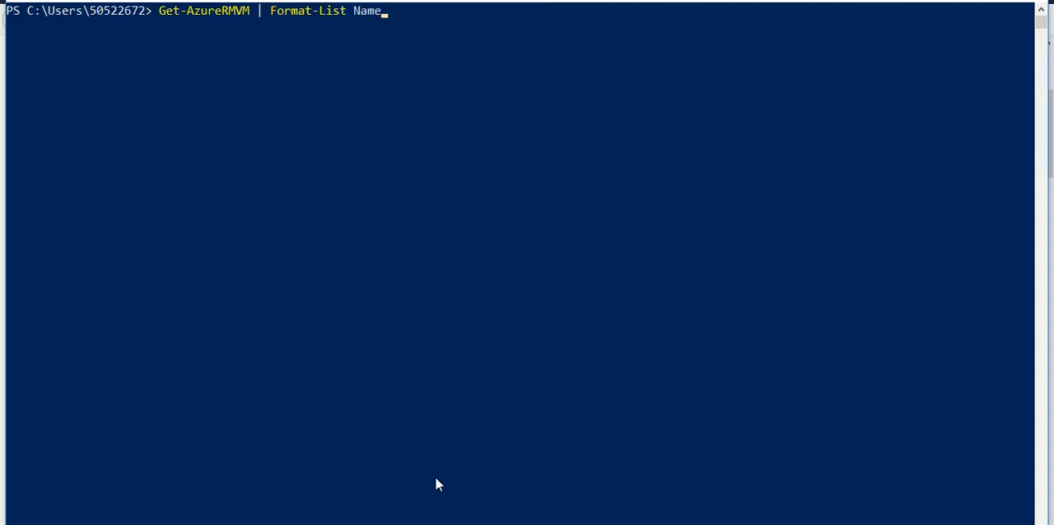
text(,)
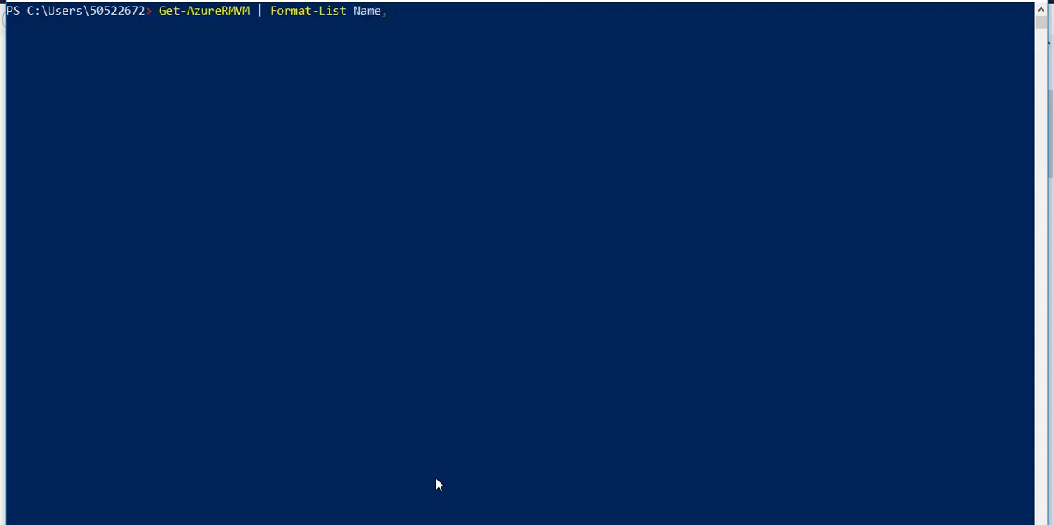
text(Location)
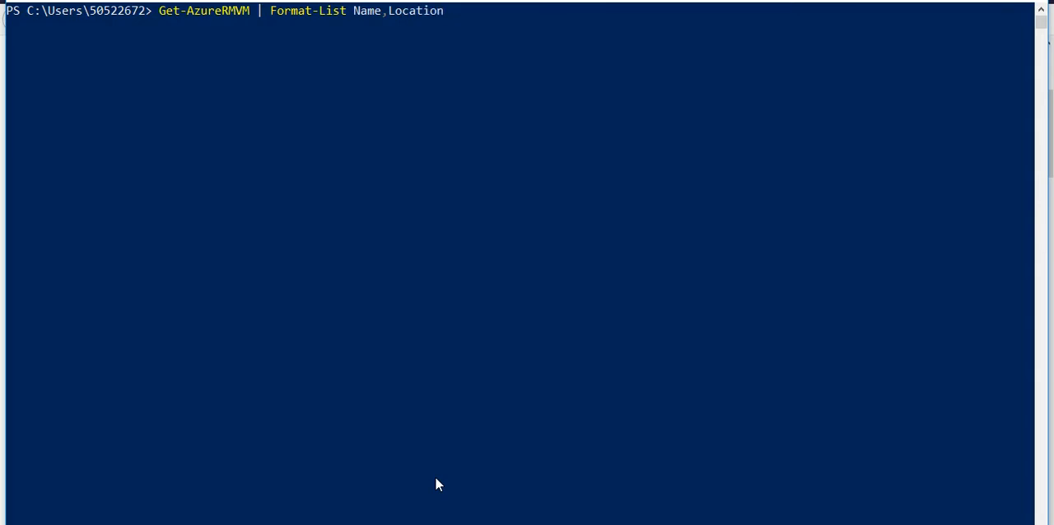
text(,ResourceGroupName)
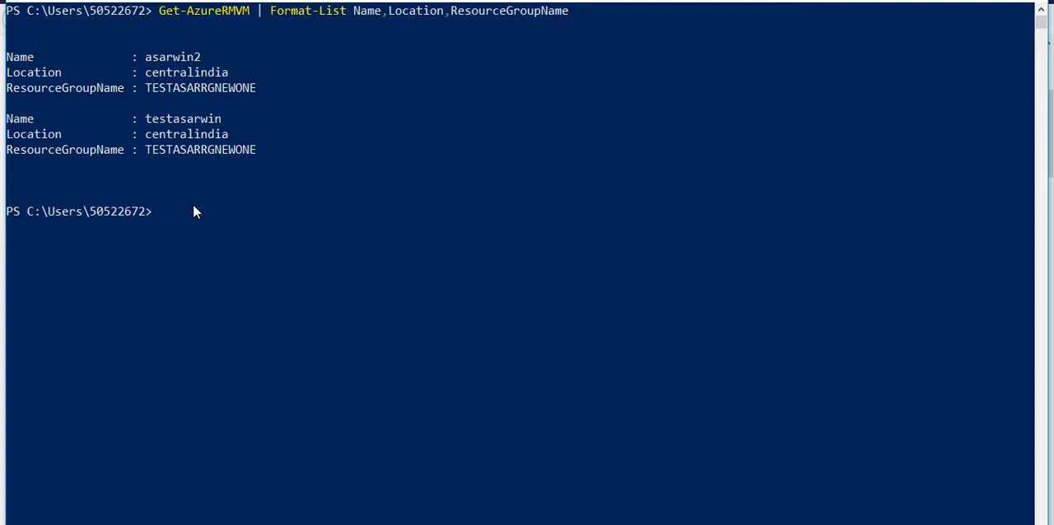
text(Get-Azure)
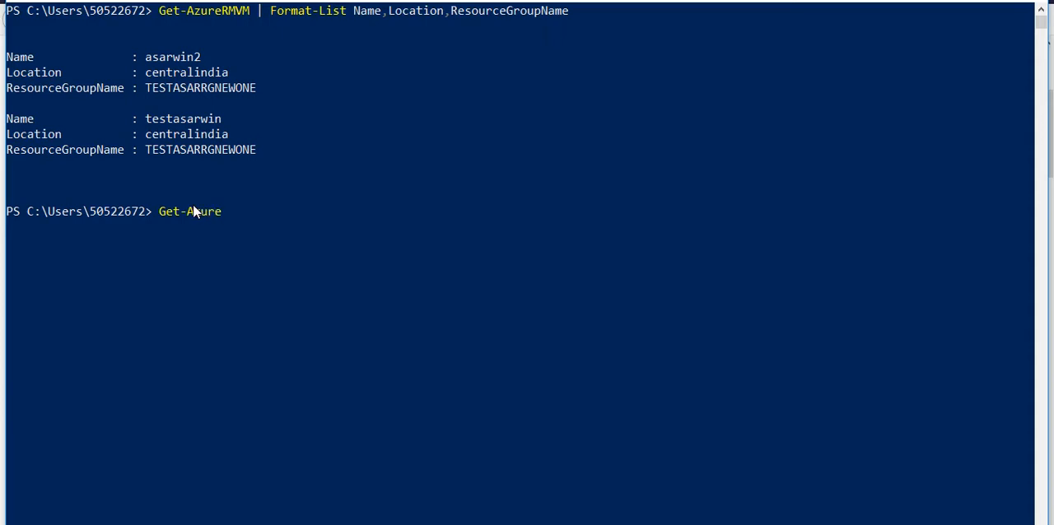
Pipe Get-AzureRMVM into select ResourceGroupName,VmId,Name.
text(RMVM)
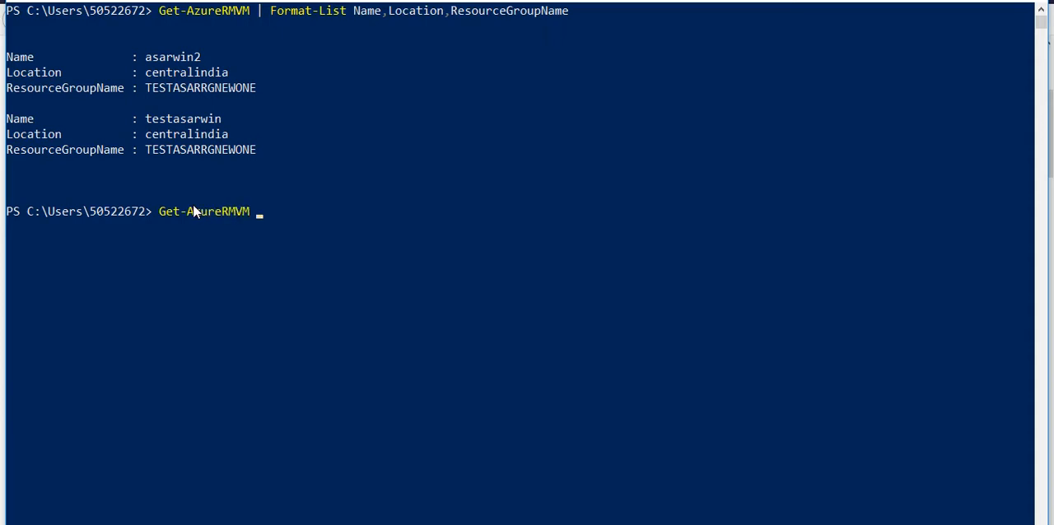
text(| select-Object)
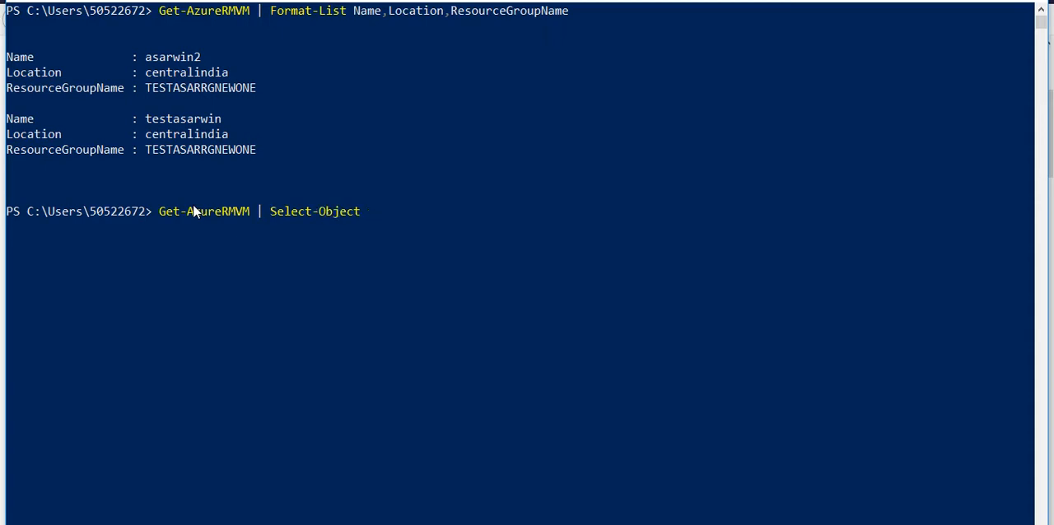
text(ResourceGroupName)
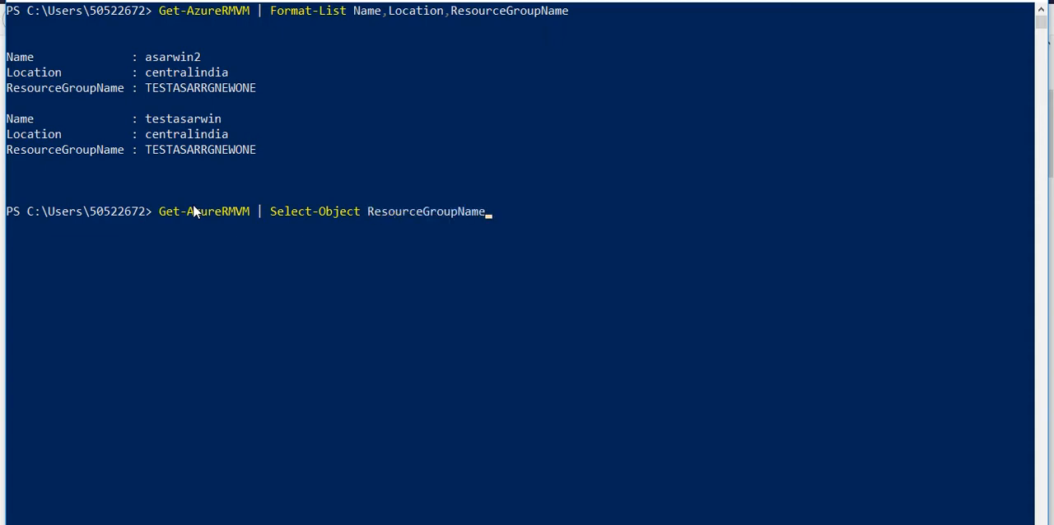
text(,)
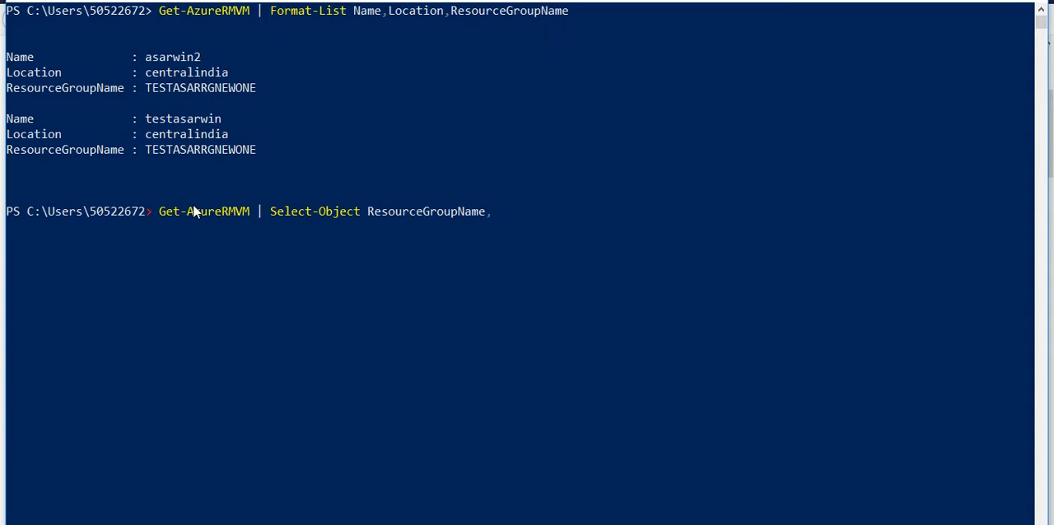
text(VmId)
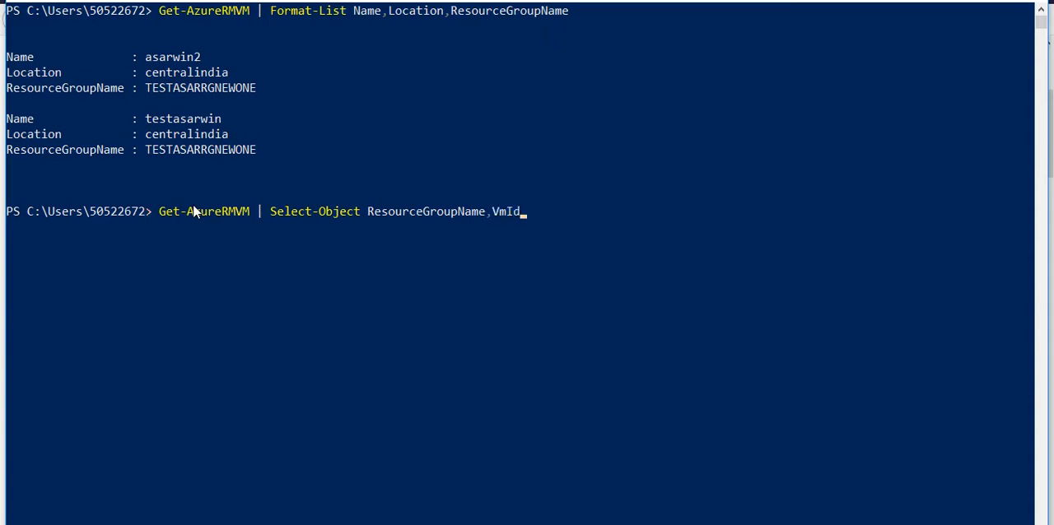
text(,)
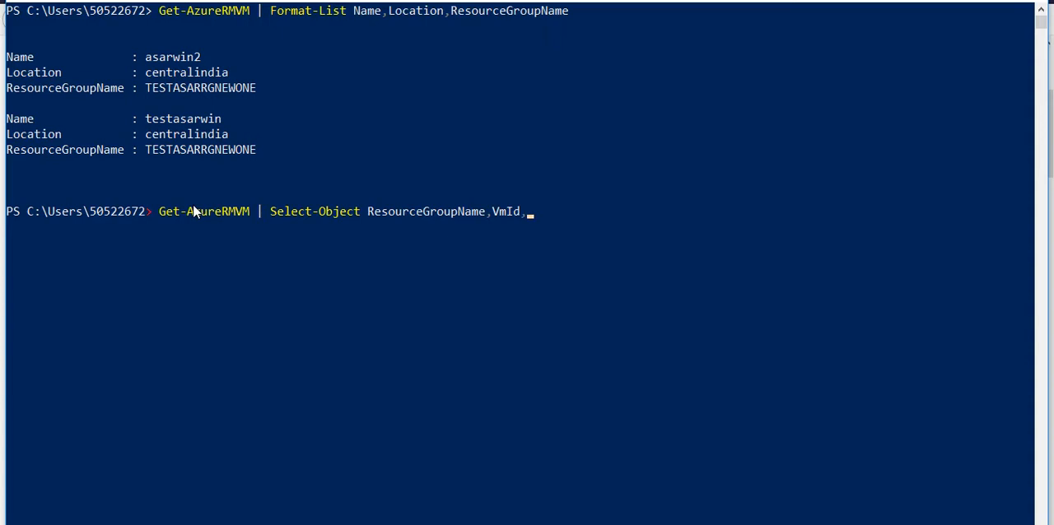
text(Name)
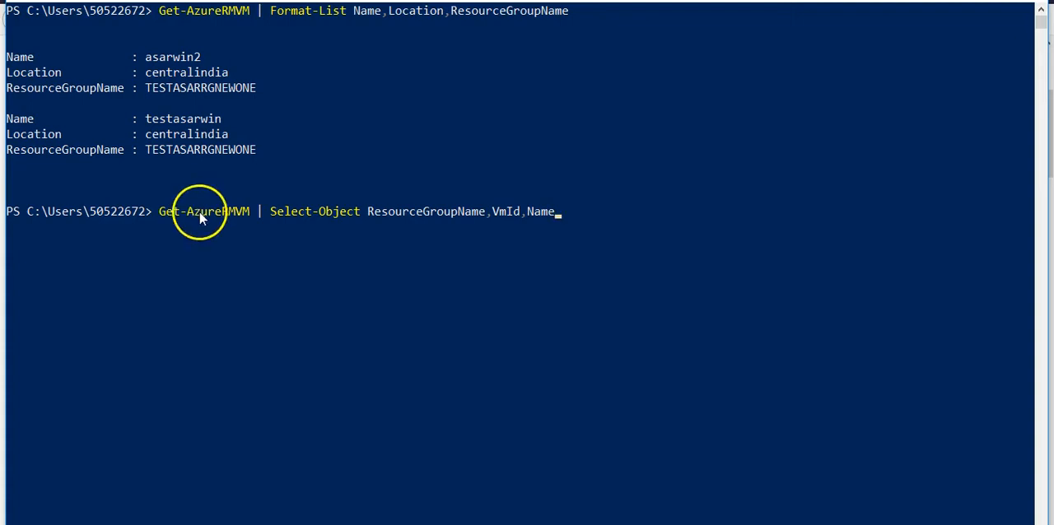
mouse_move(491, 211)
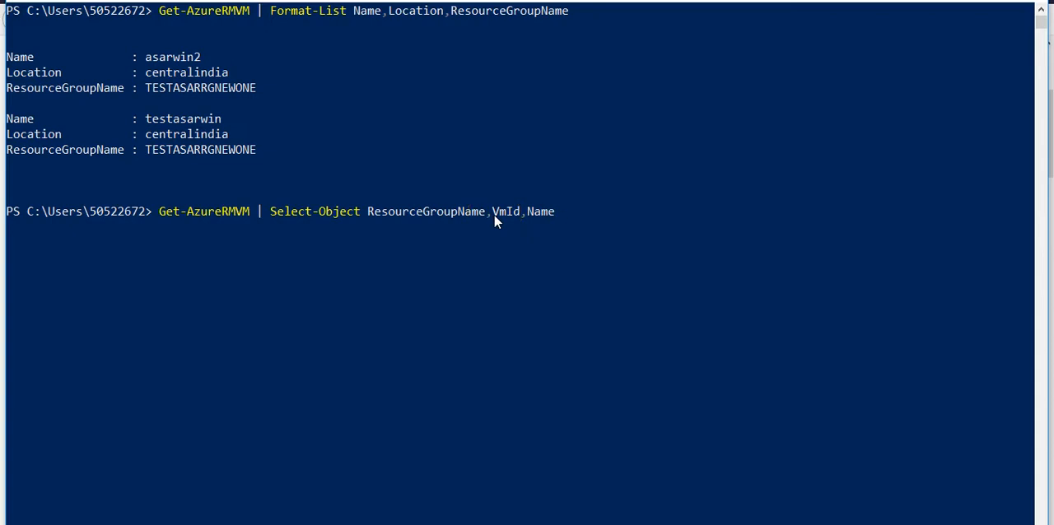
Add ConvertTo-Csv -NoTypeInformation to output the selection as CSV.
text(| Convert)
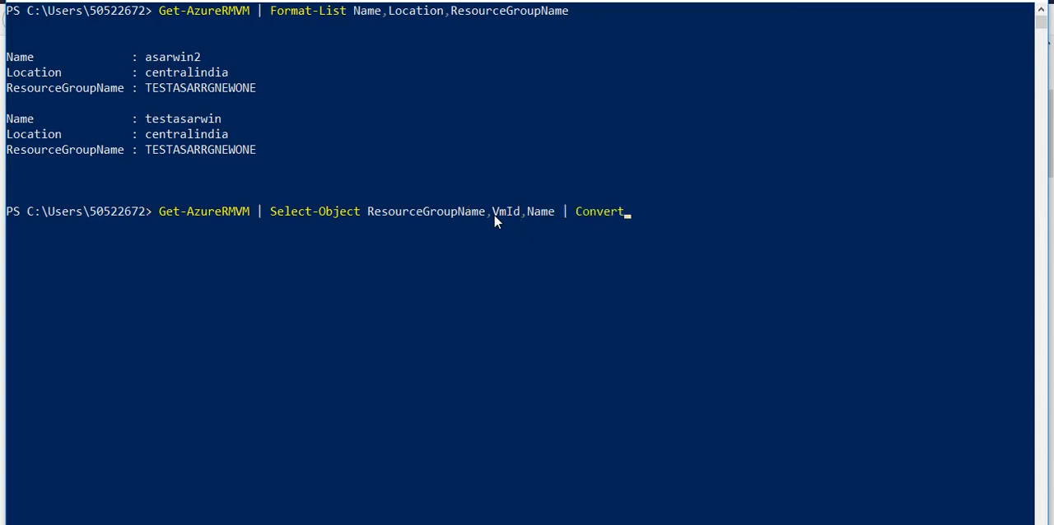
text(To-)
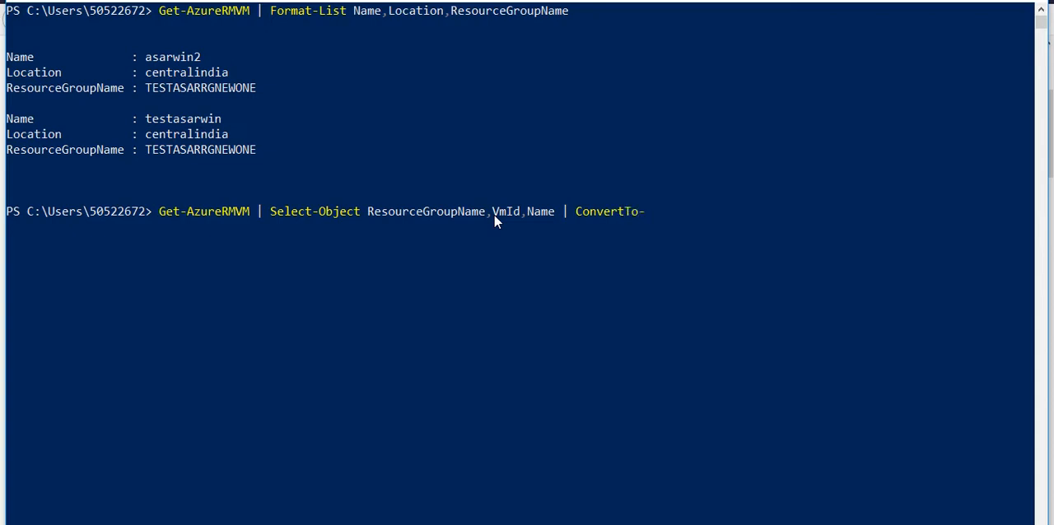
text(Csv)
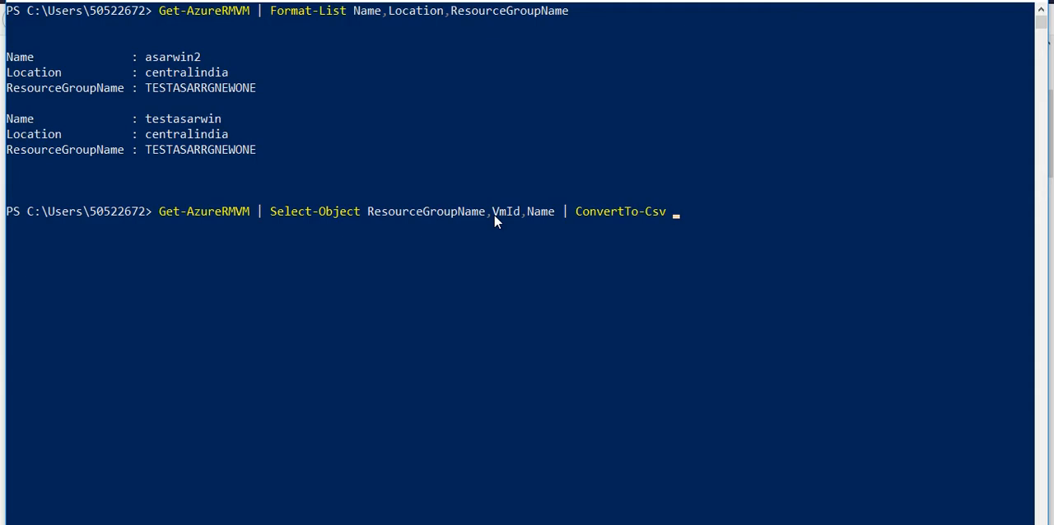
text(-NoTypeInformation)
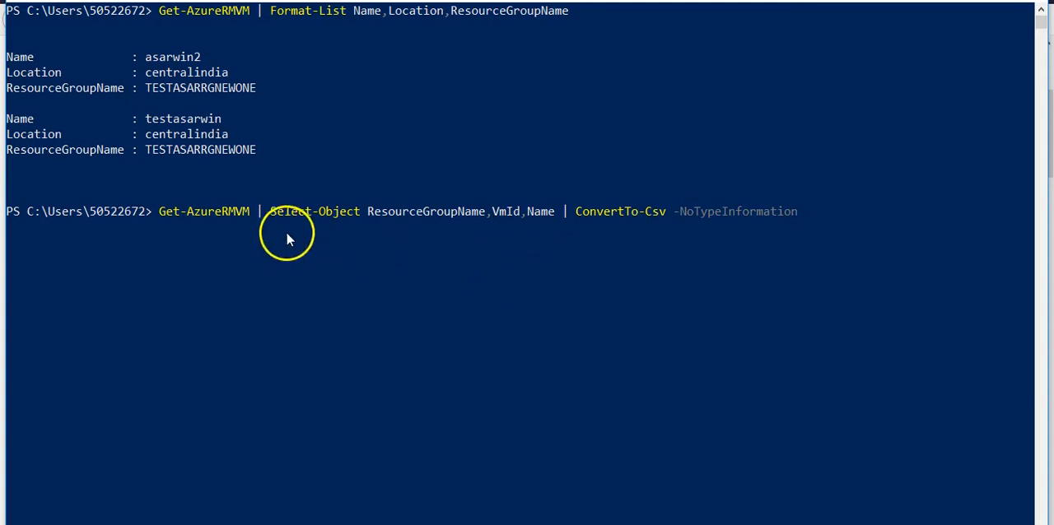
mouse_move(634, 234)
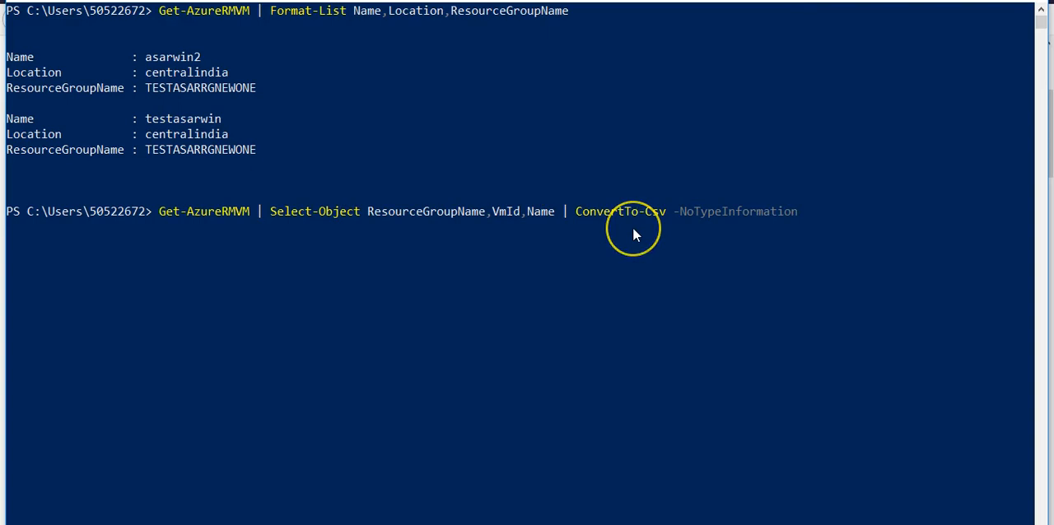
mouse_move(634, 236)
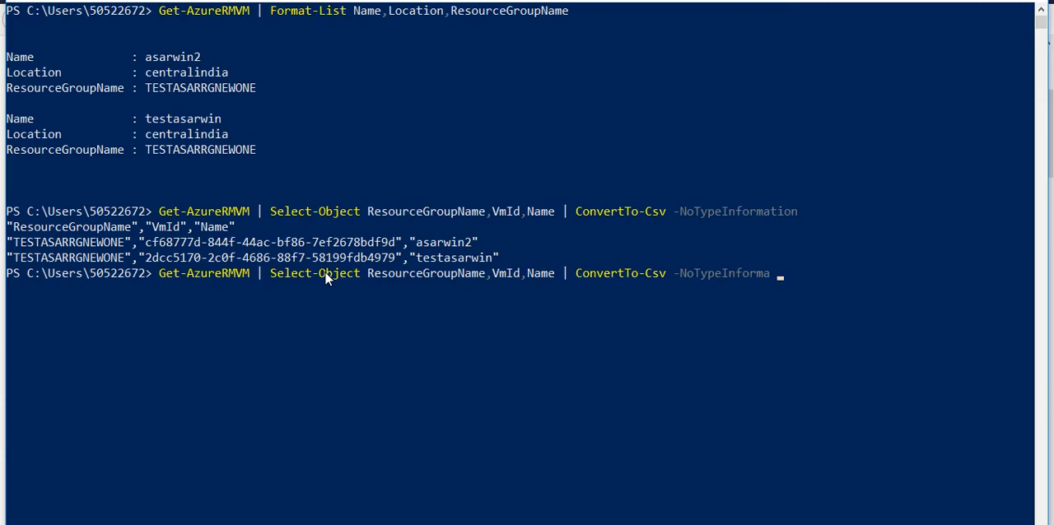
Swap the CSV conversion for ConvertTo-Json to show the same VM details as JSON.
key(Backspace)
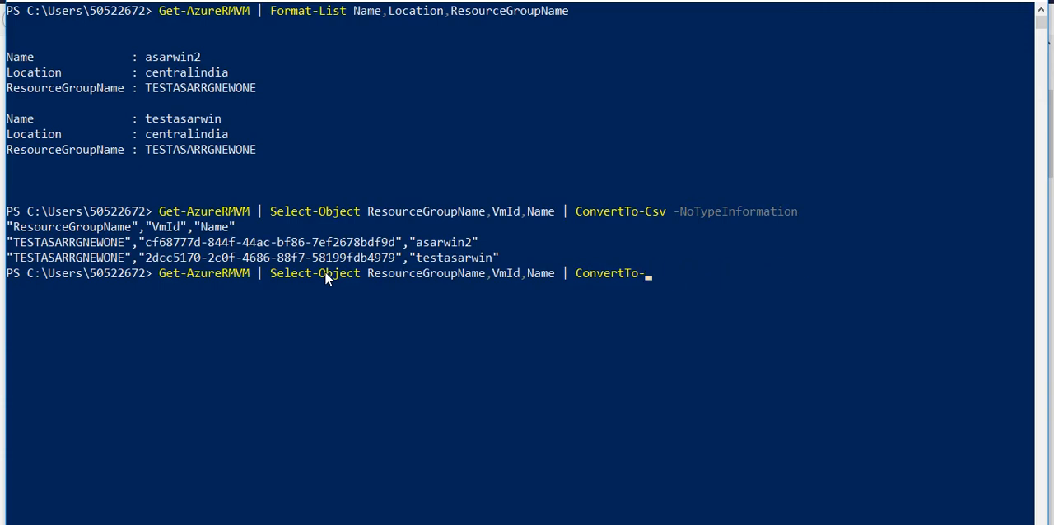
text(Json)
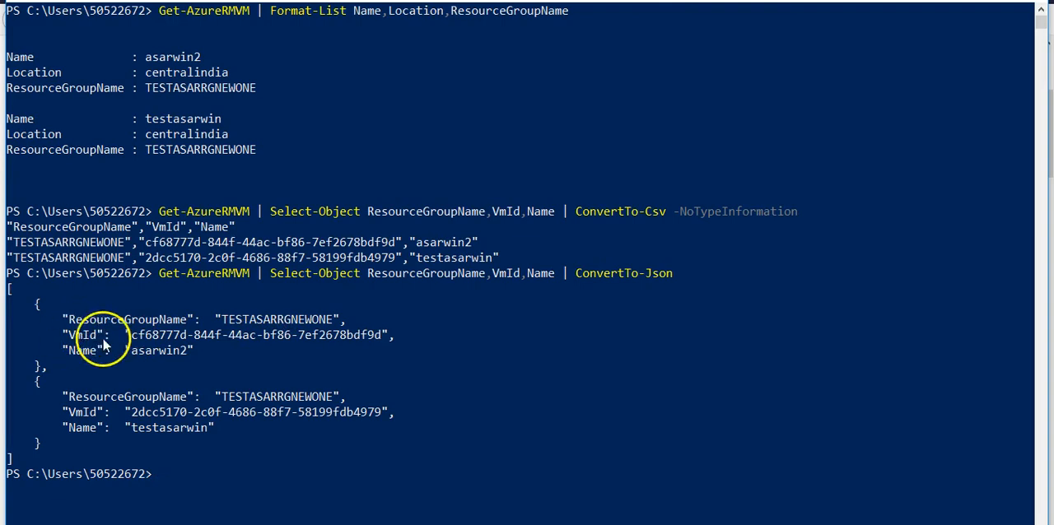
mouse_move(115, 408)
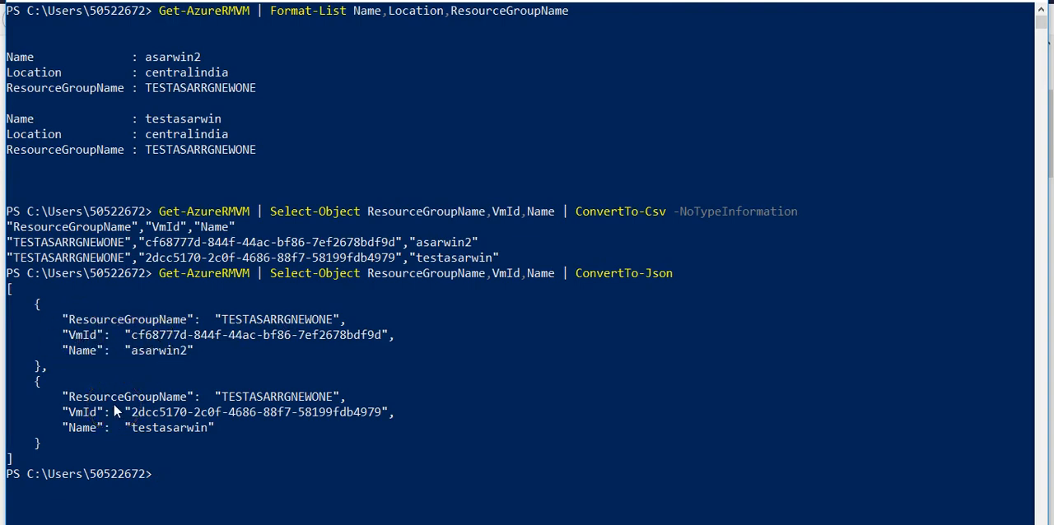
text(clds)
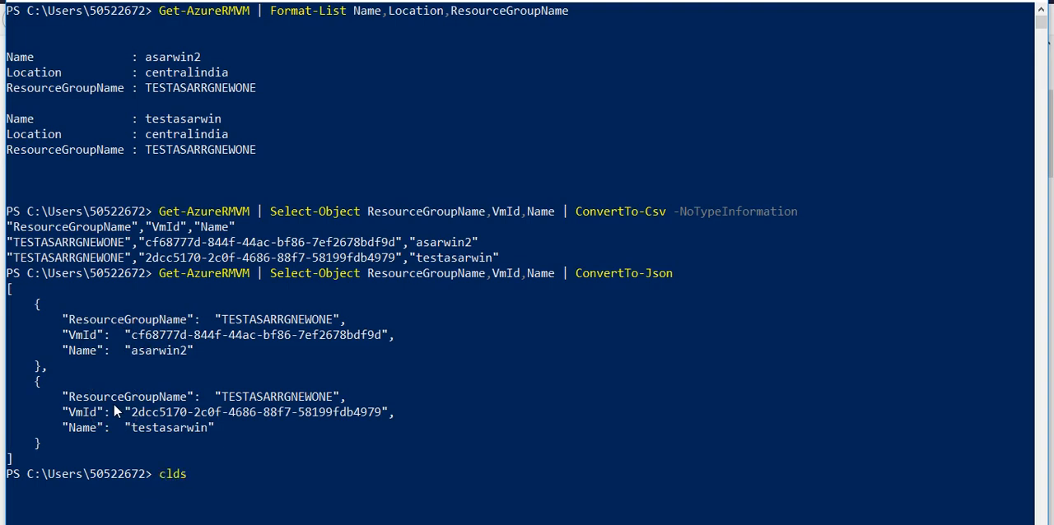